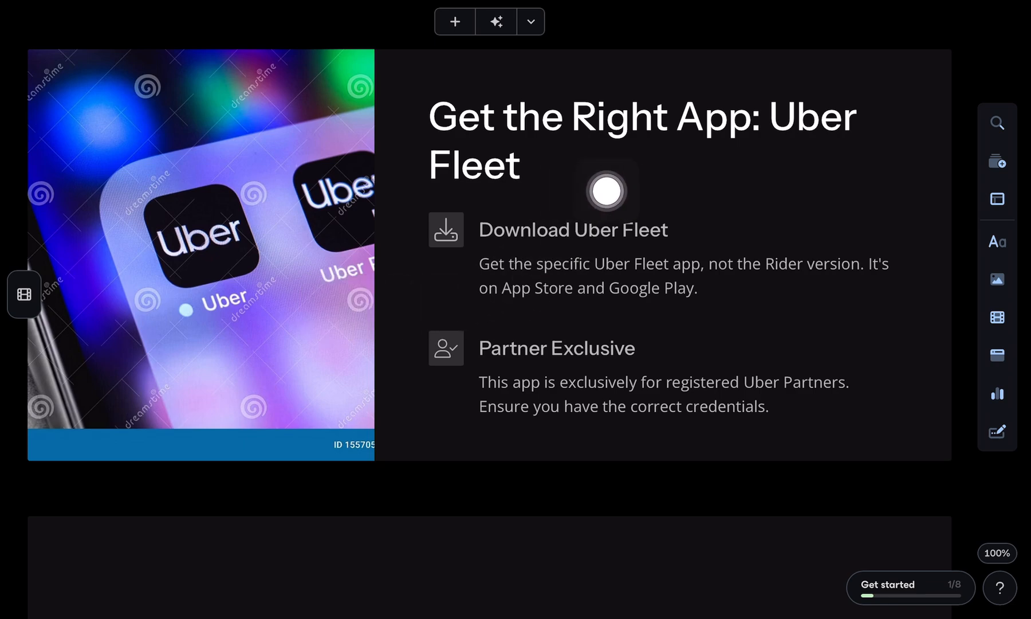
mouse_move(528, 318)
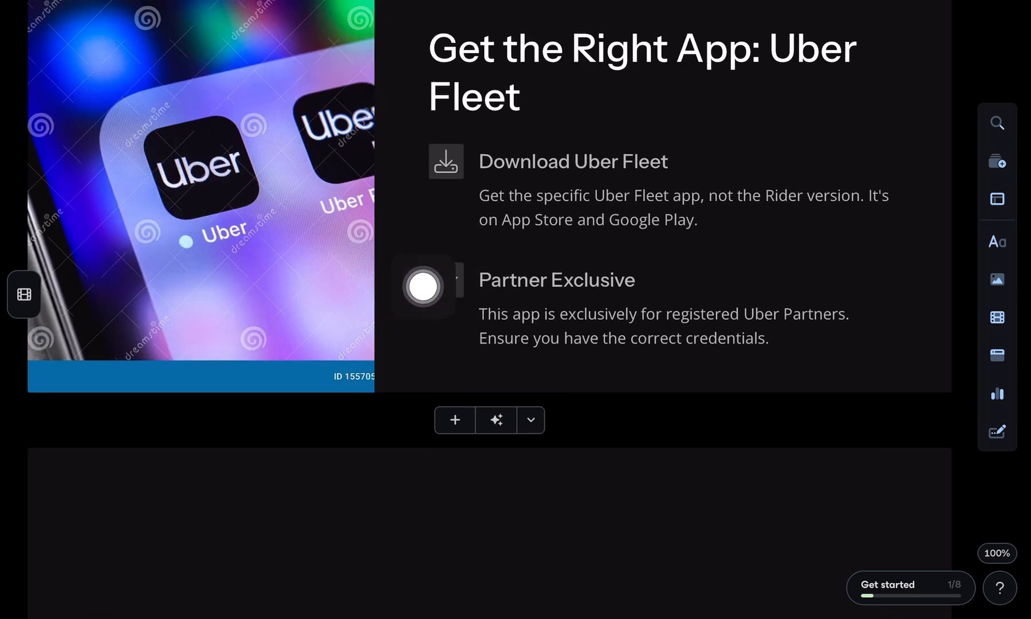
scroll(down, 3)
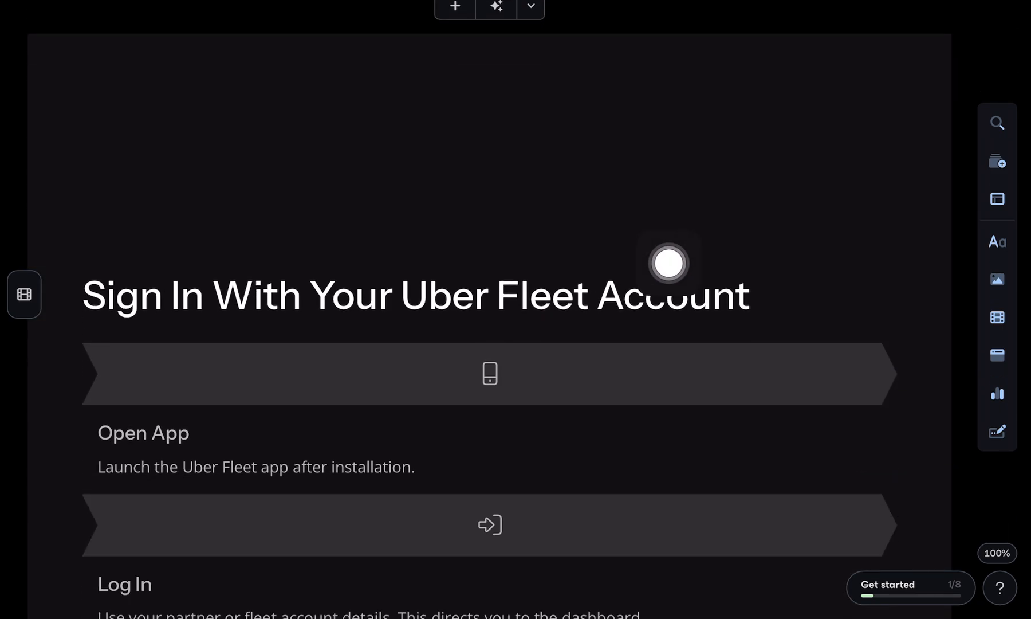
scroll(down, 3)
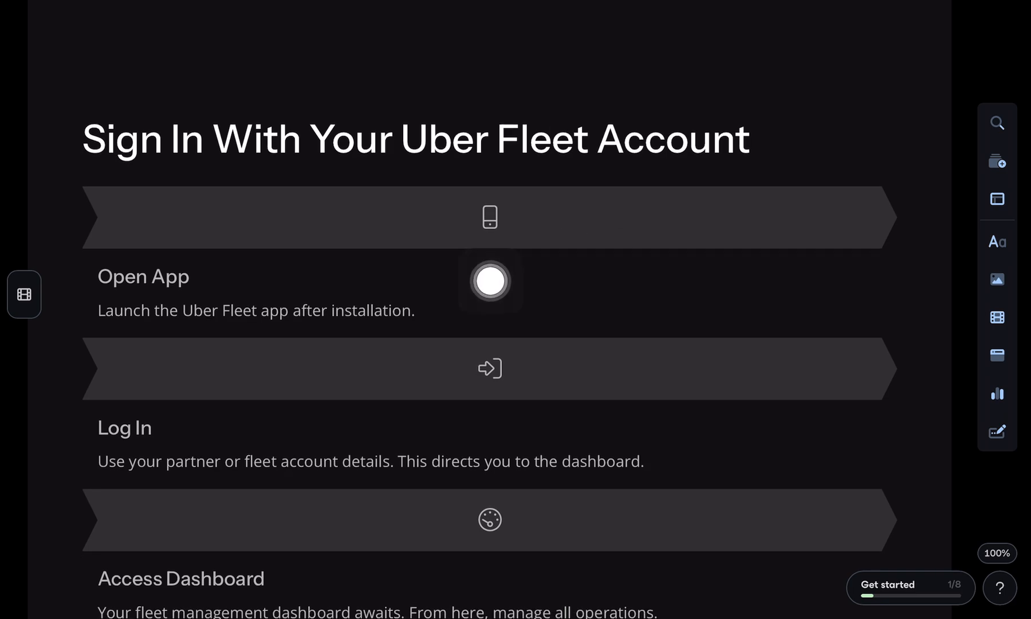
scroll(down, 3)
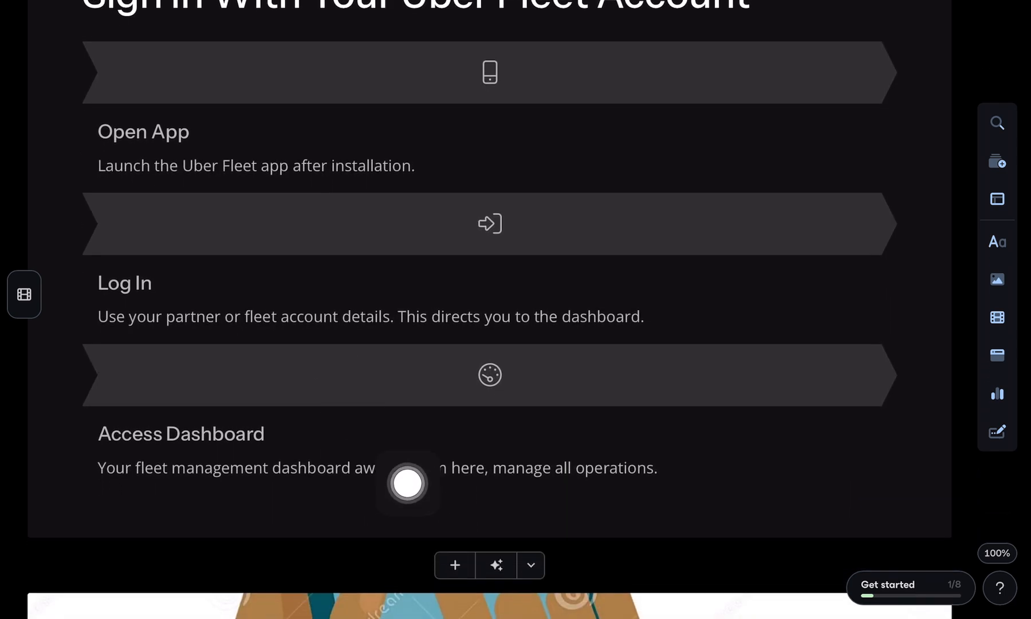
scroll(down, 3)
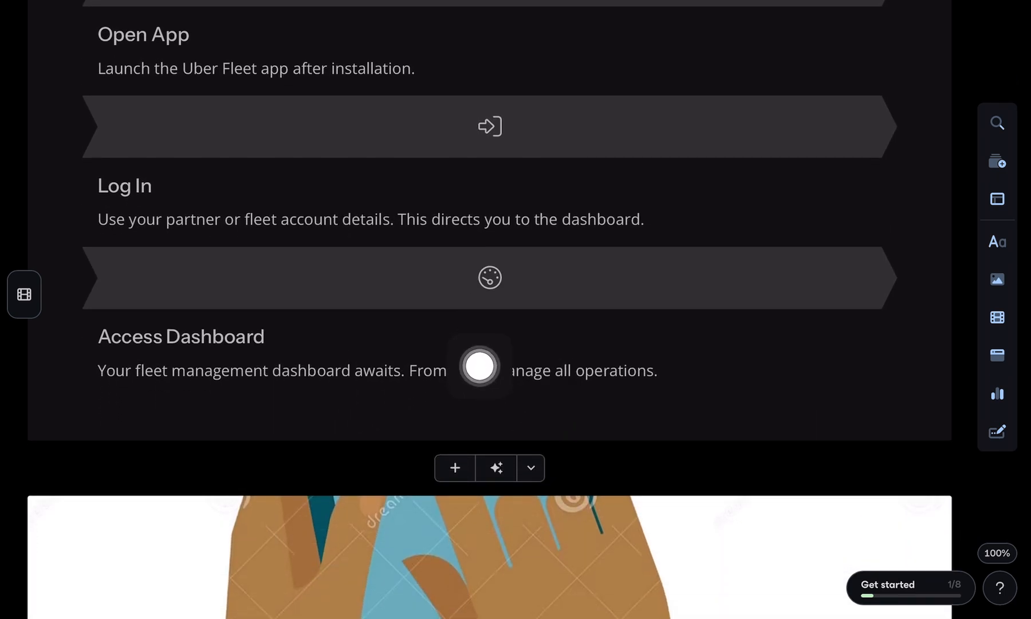
scroll(down, 3)
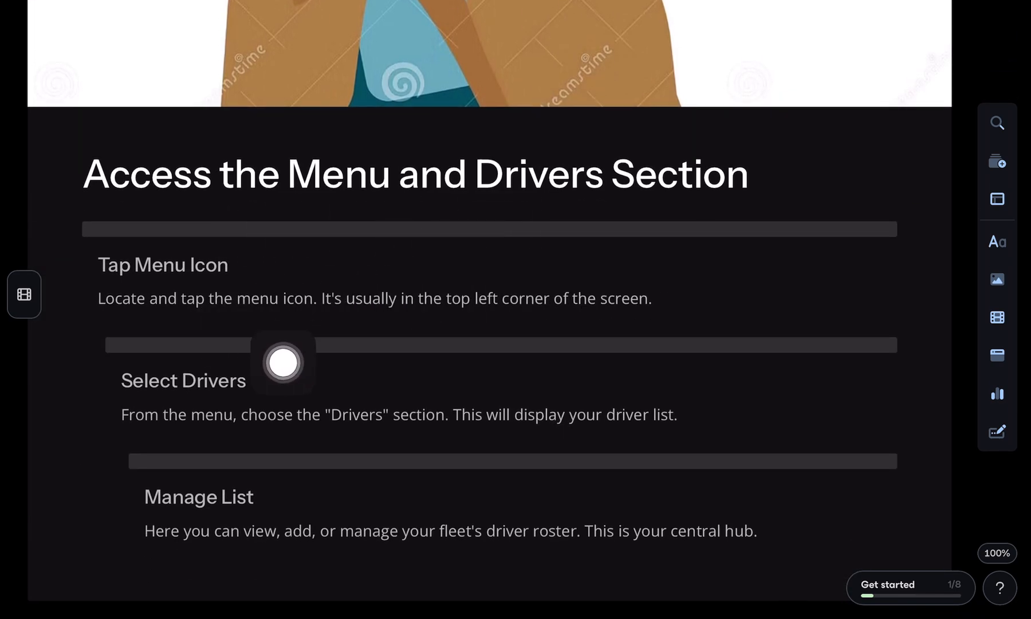
scroll(down, 3)
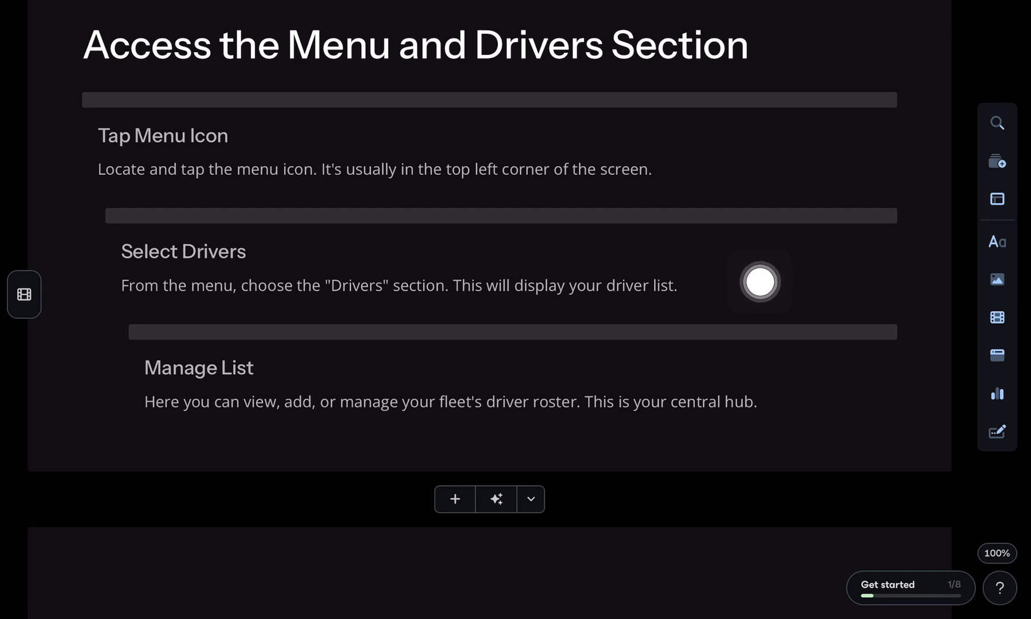
scroll(down, 3)
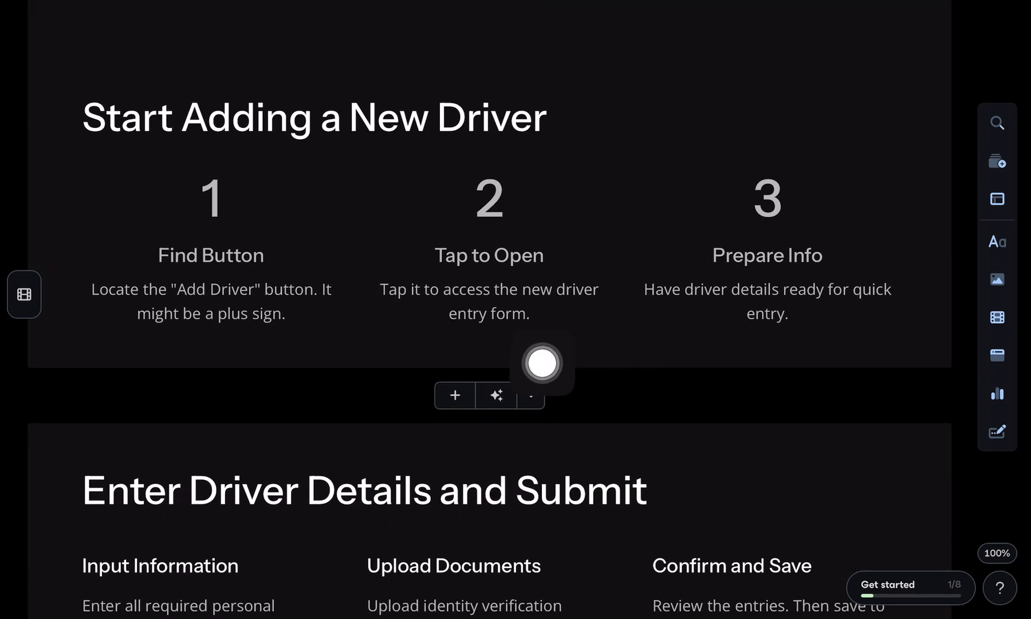
scroll(down, 3)
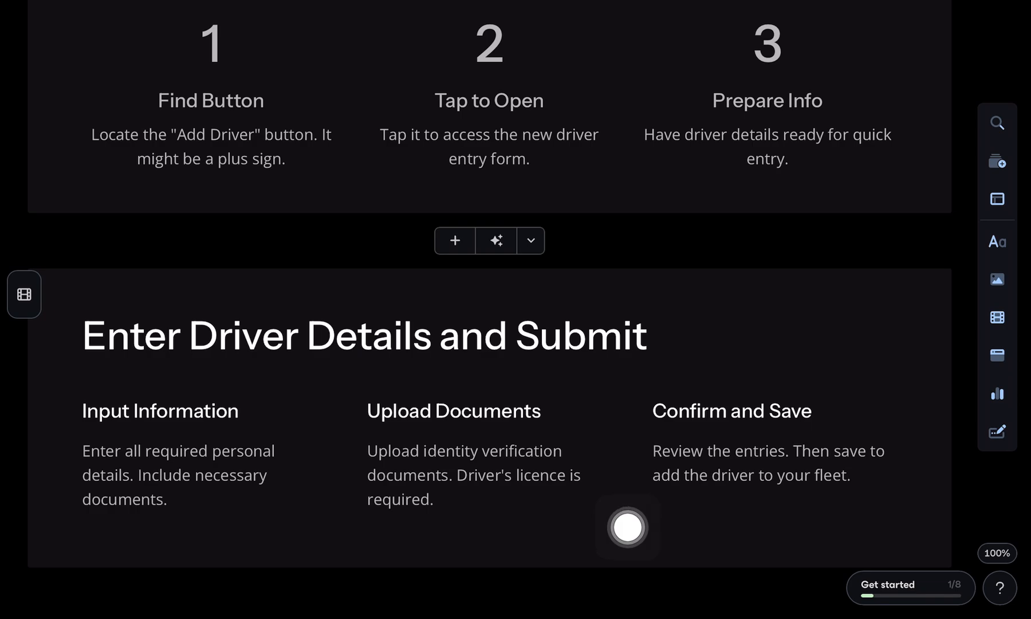
scroll(down, 3)
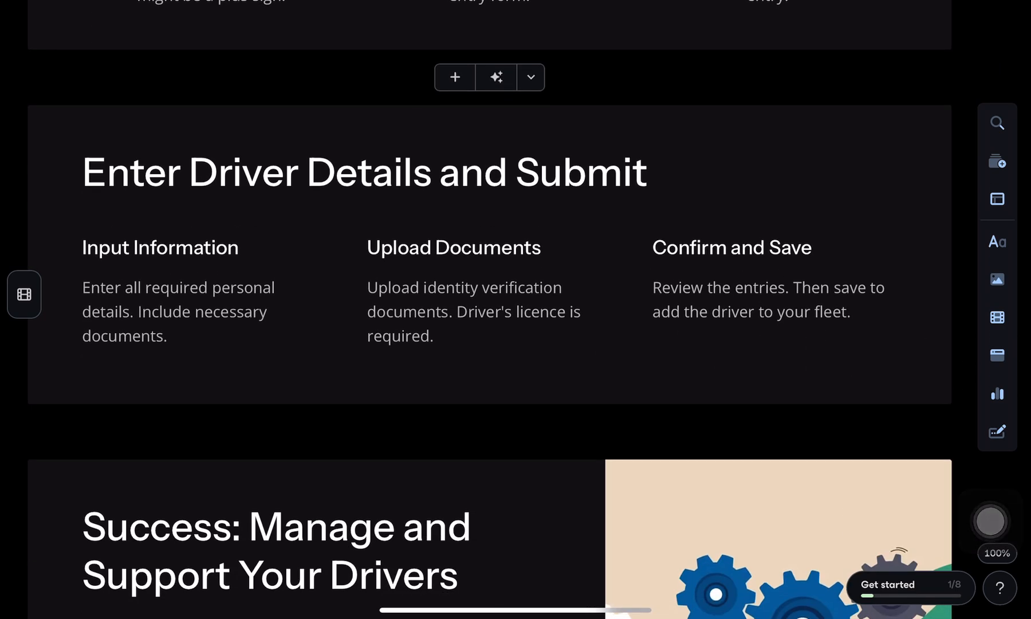
scroll(down, 3)
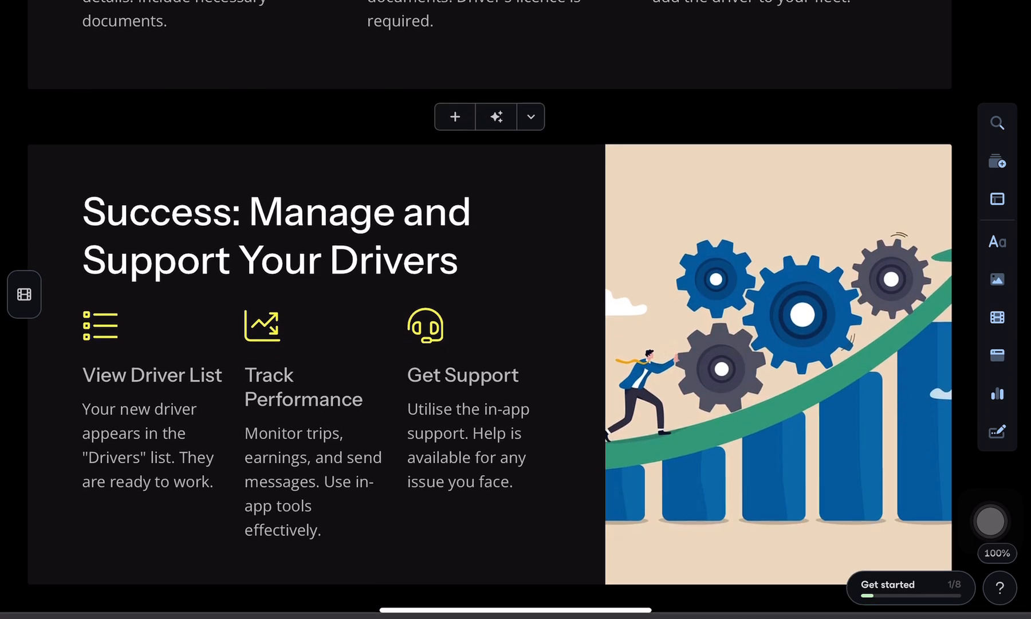
scroll(down, 3)
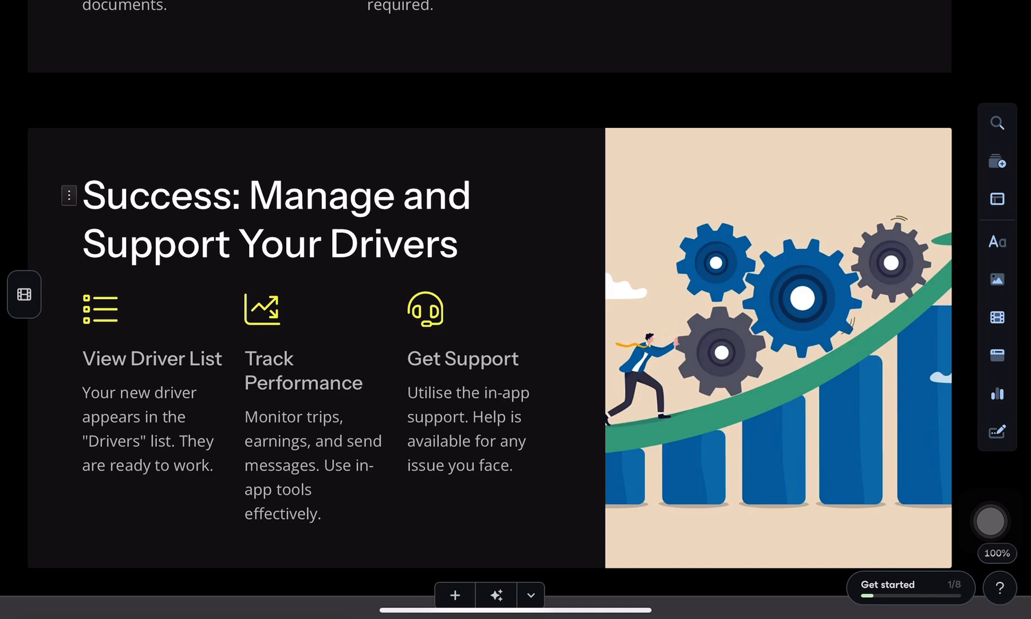
scroll(up, 3)
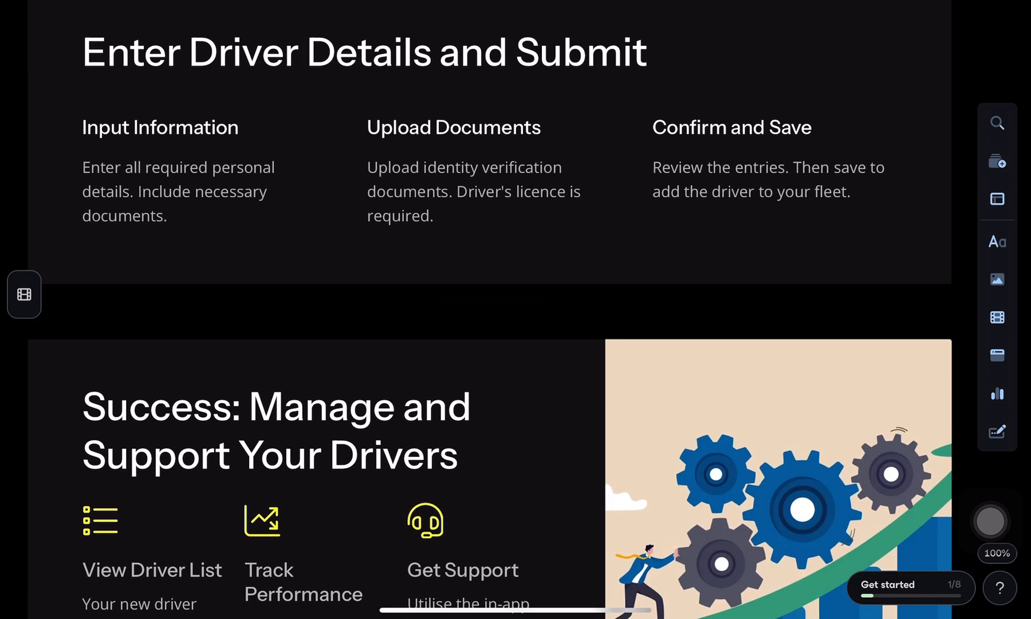